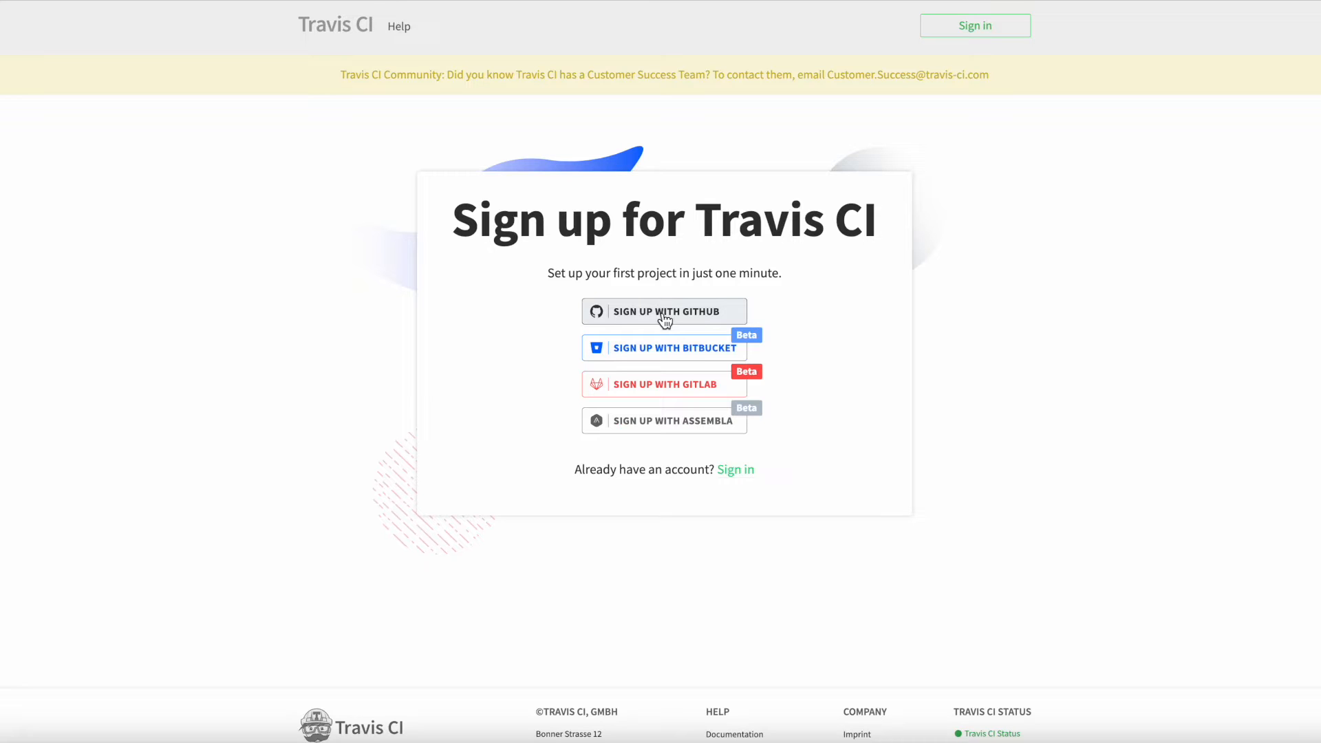
- Sign up for Travis CI using the GitHub account, landing on the app's repository access settings
{"action": "left_click", "coordinate": [663, 311]}
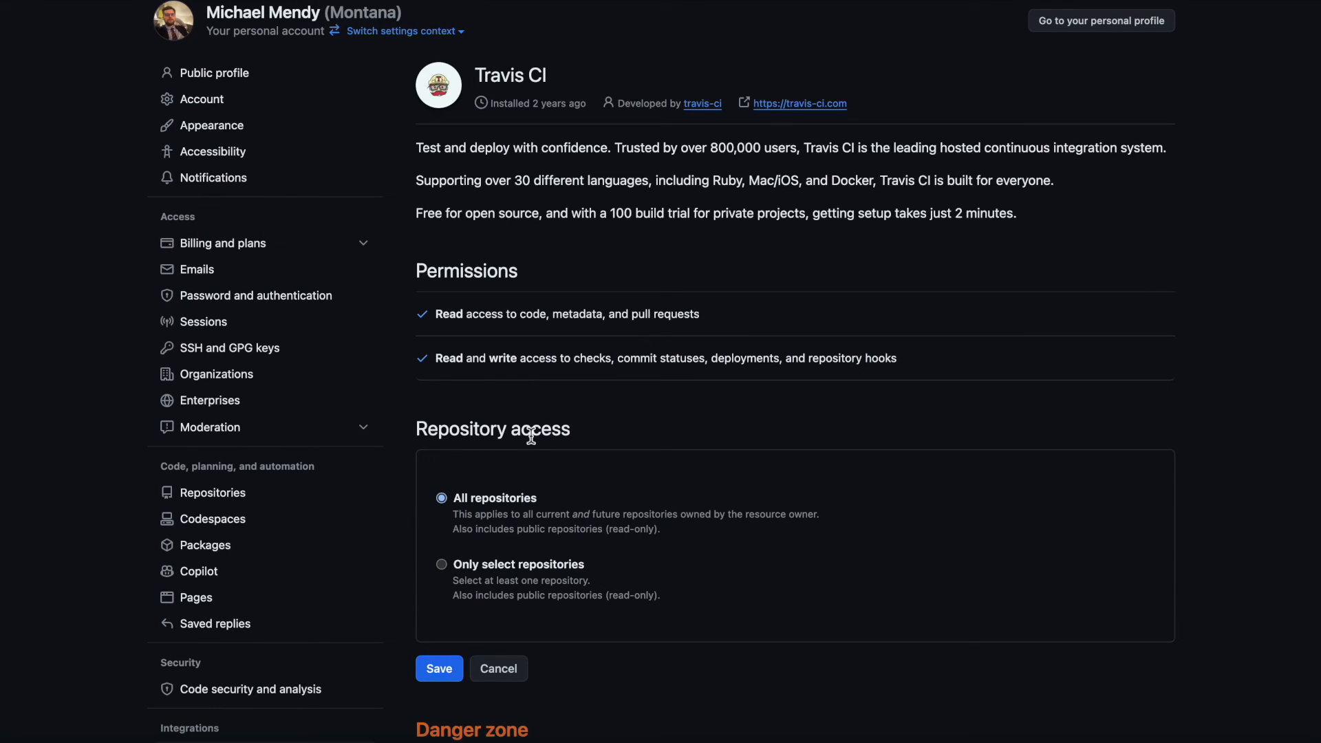